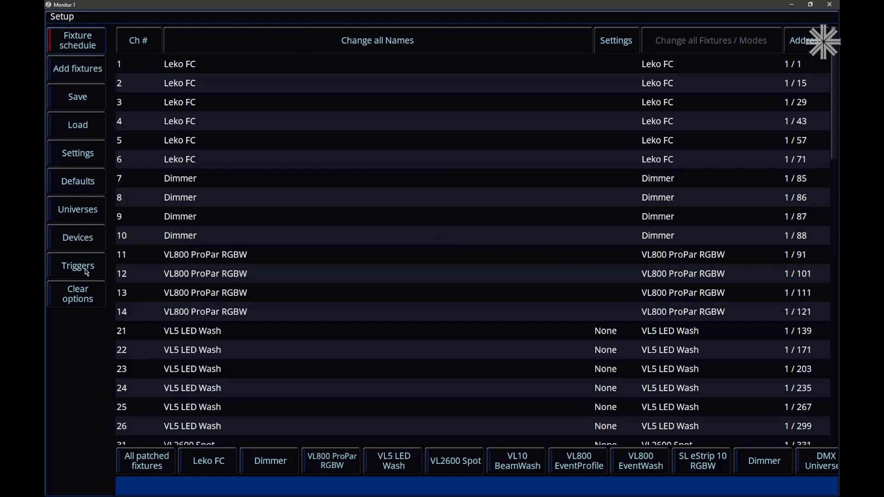
Step: Enable OSC in Triggers, receiving over UDP on port 8830 at 192.168.1.76
click(77, 265)
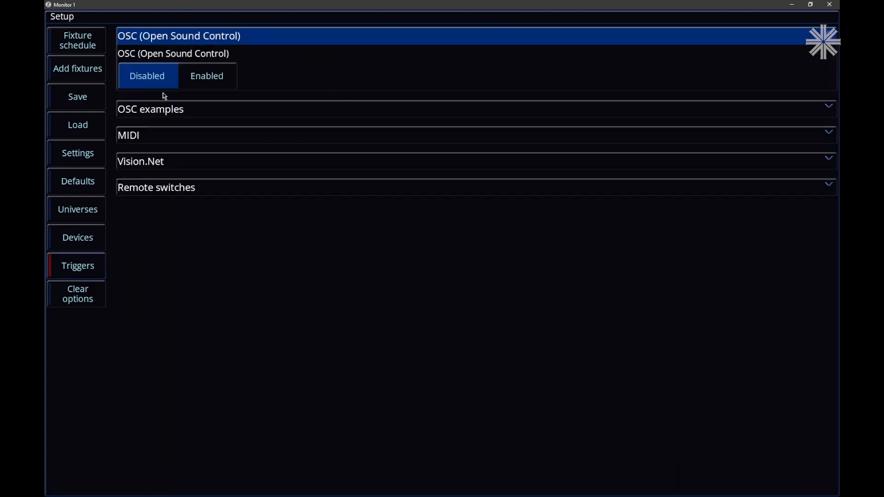
click(207, 76)
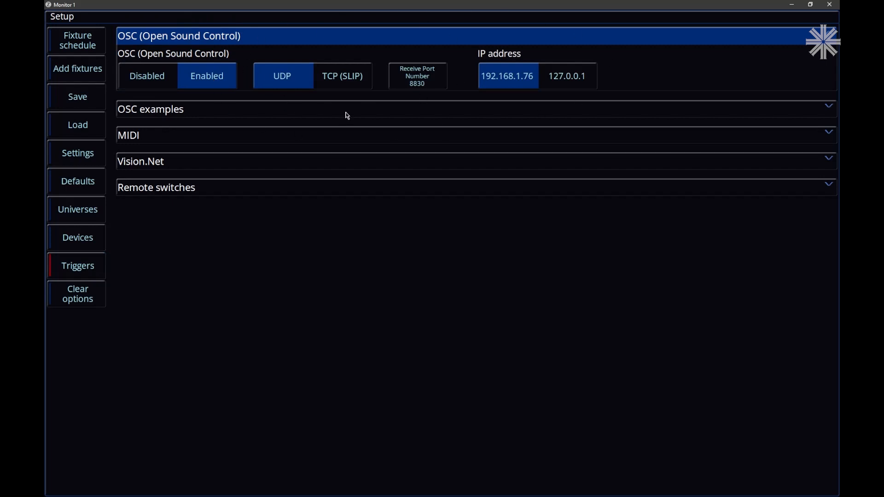
mouse_move(343, 115)
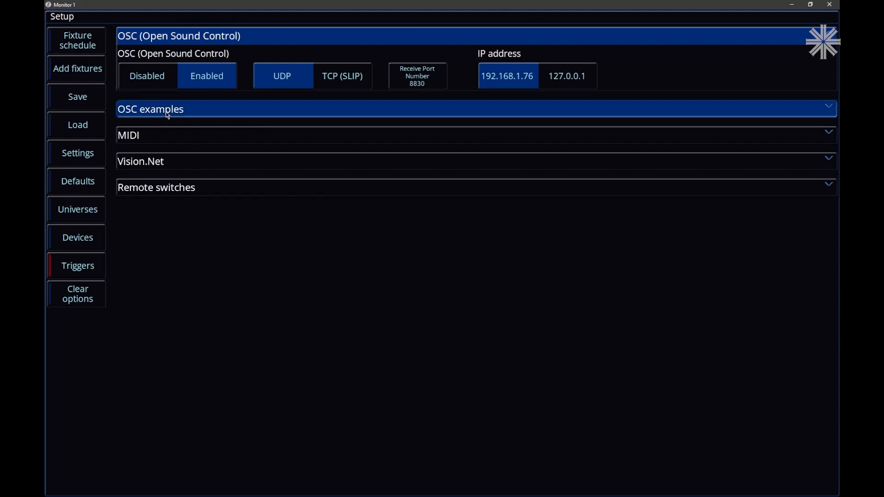
Step: Expand the OSC examples and review the cue, playback, macro, grand master and blackout addresses
click(150, 108)
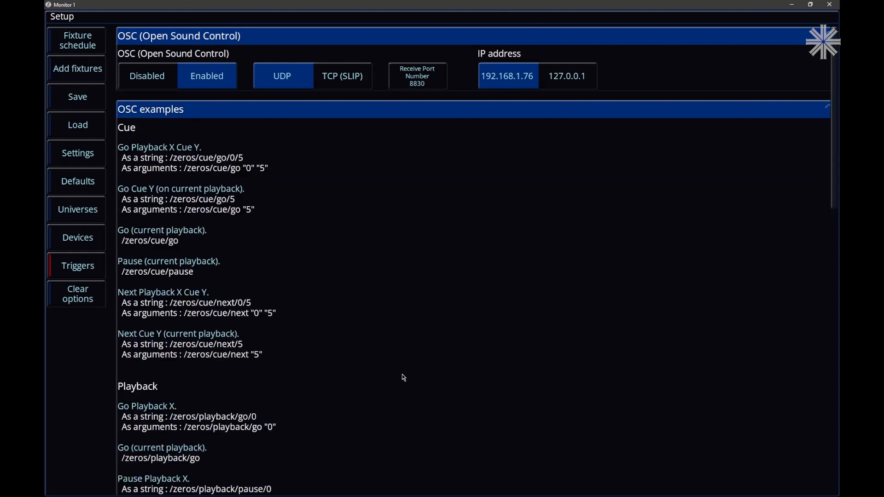
scroll(down, 3)
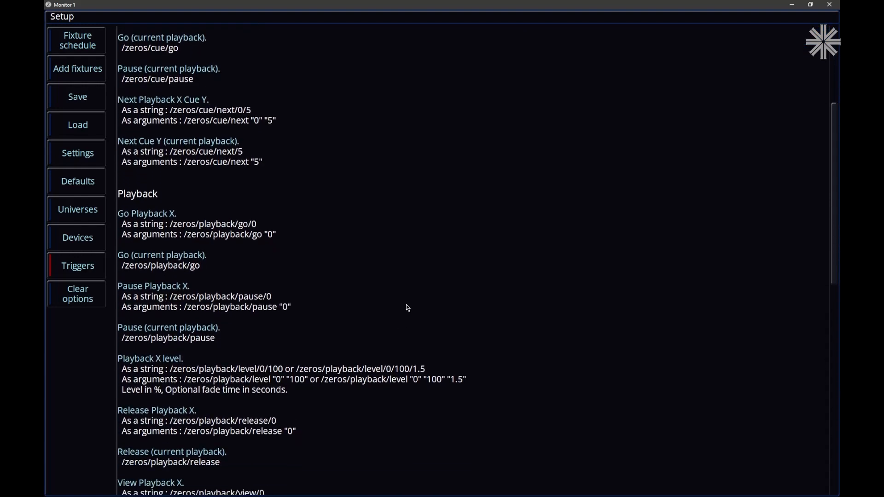
scroll(down, 3)
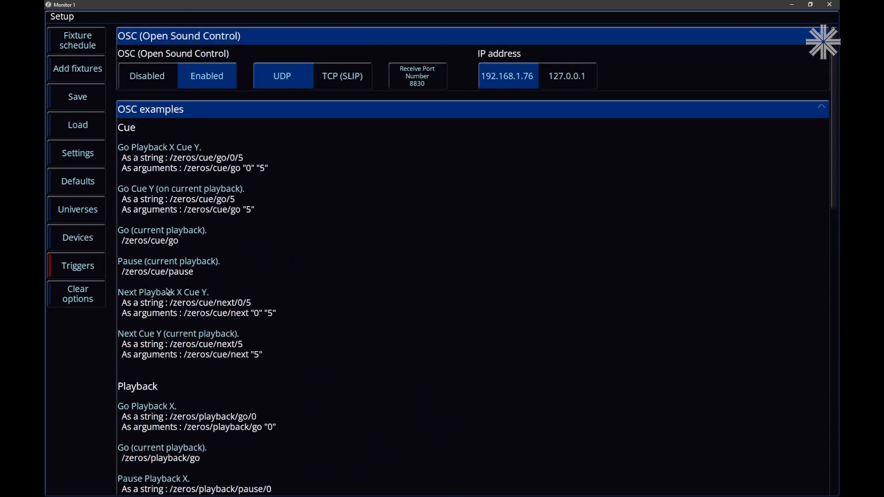
mouse_move(310, 413)
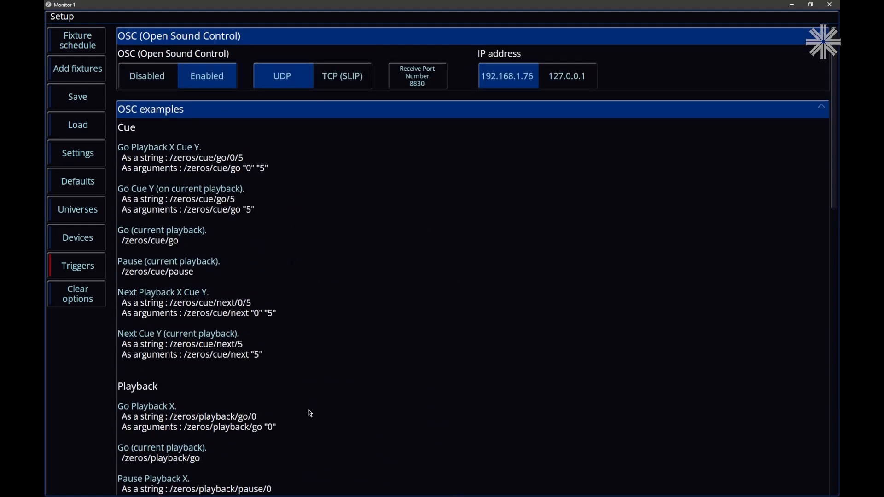
scroll(down, 3)
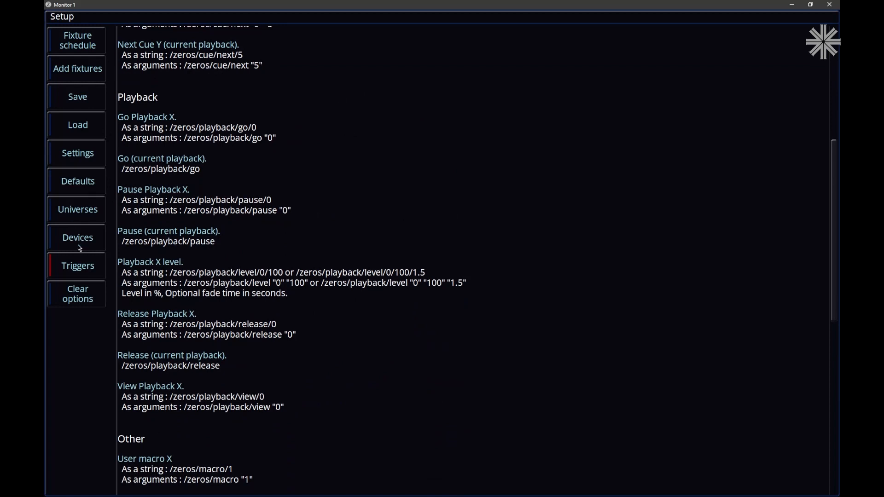
mouse_move(288, 120)
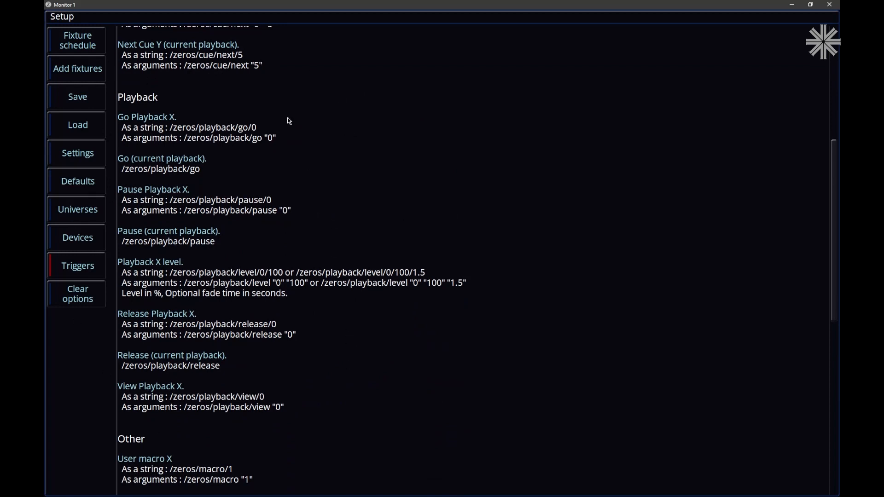
mouse_move(217, 127)
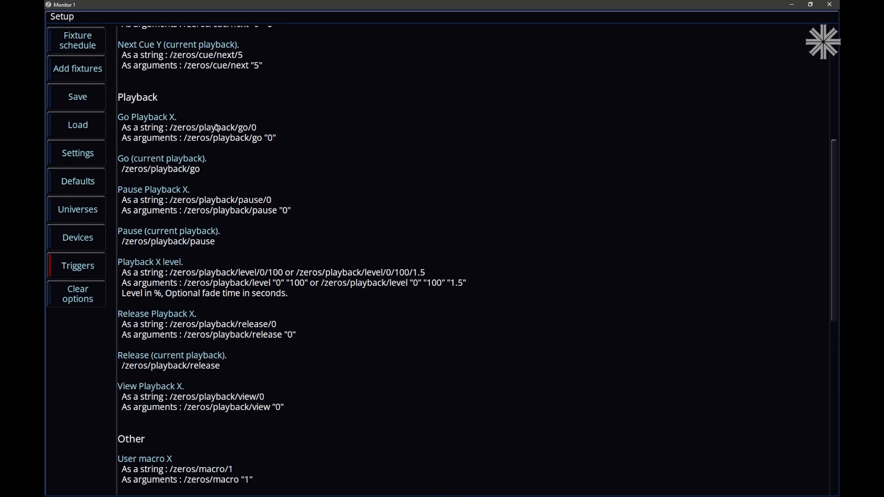
scroll(down, 3)
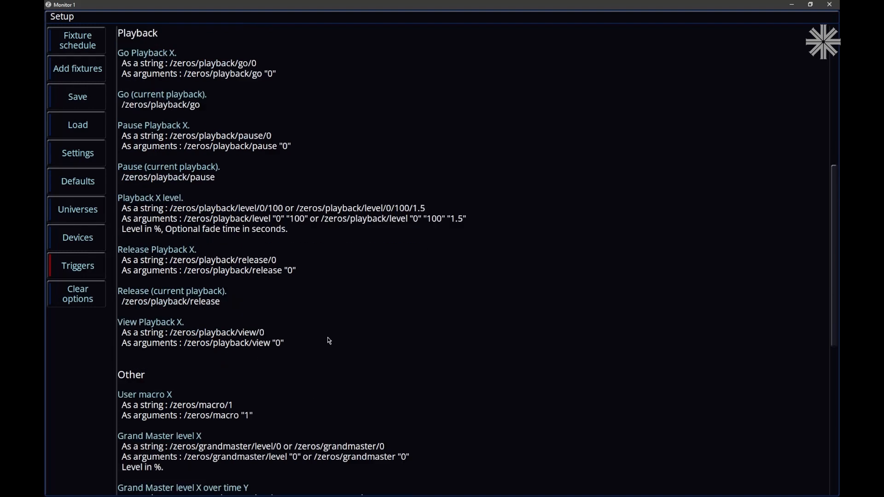
scroll(down, 3)
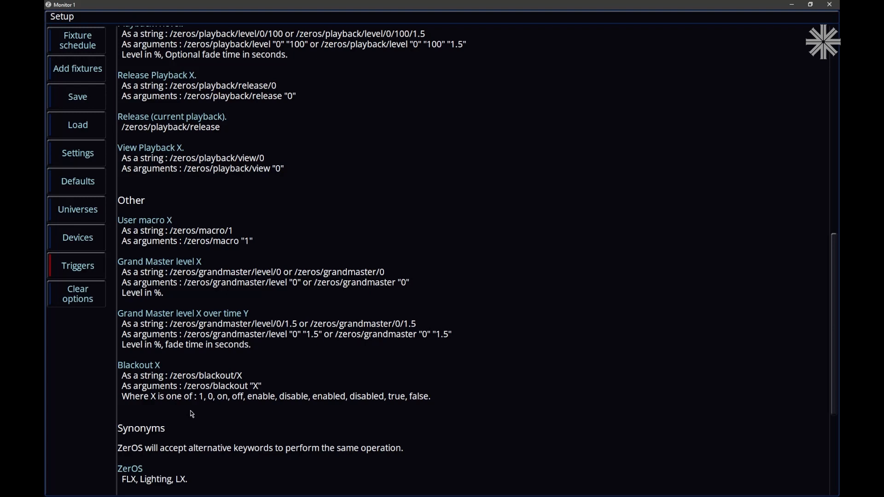
mouse_move(301, 310)
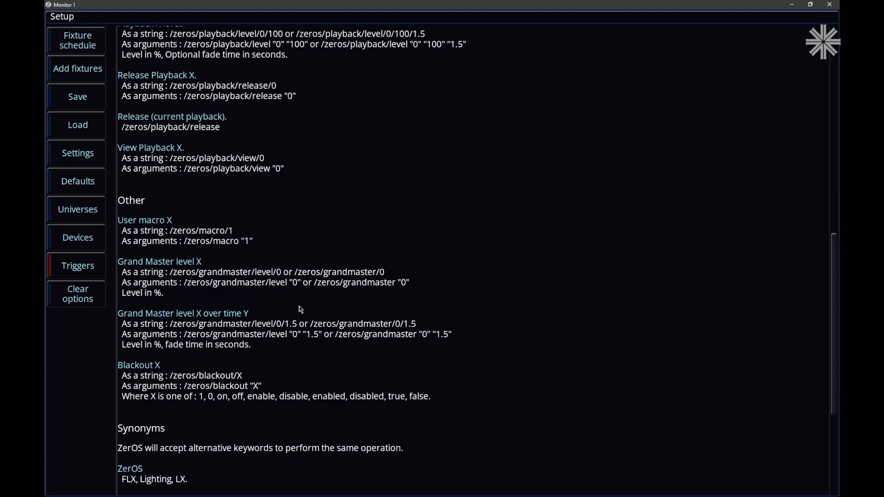
scroll(up, 3)
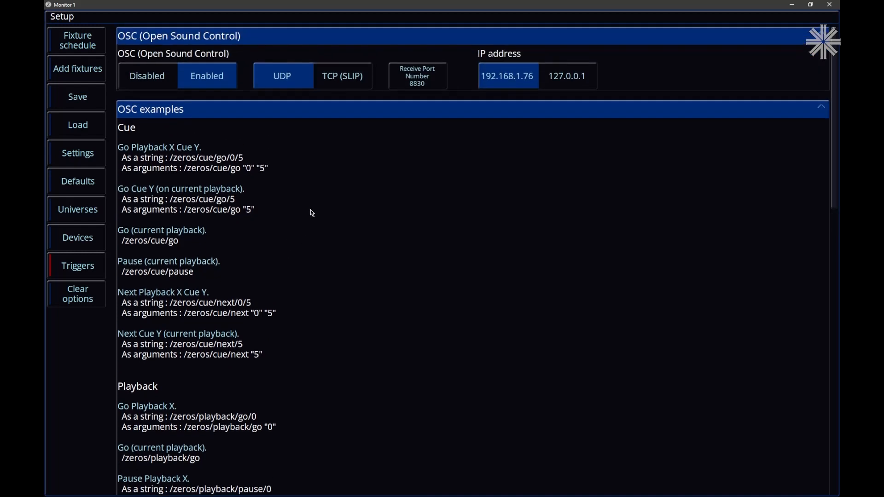
mouse_move(343, 207)
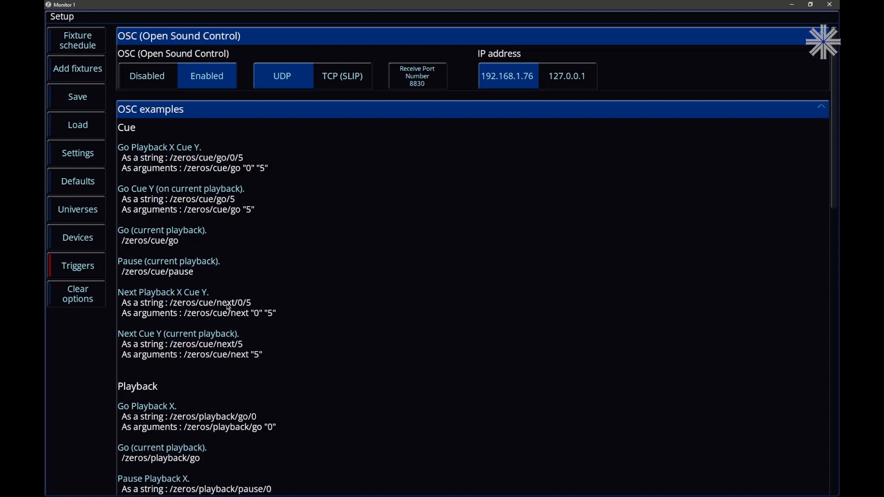
Step: In Universes, switch DMX port 1 from output via Vision.Net to DMX input, leaving port 2 as output
click(77, 209)
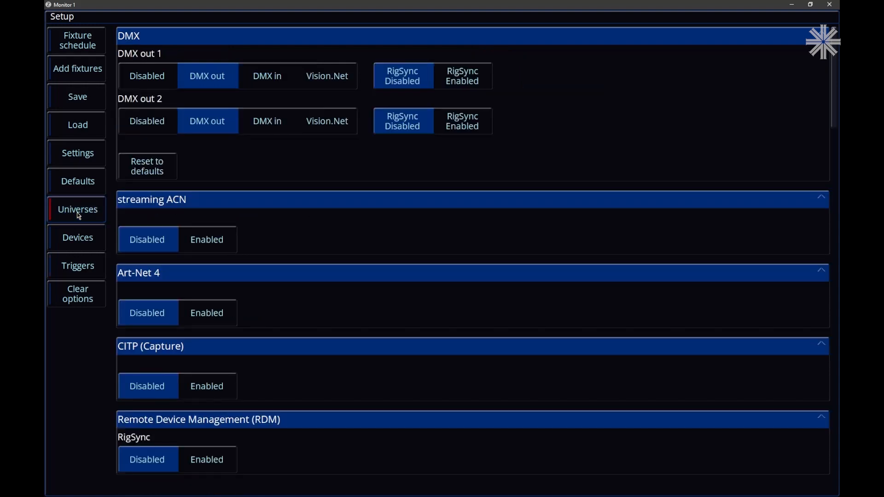
mouse_move(297, 215)
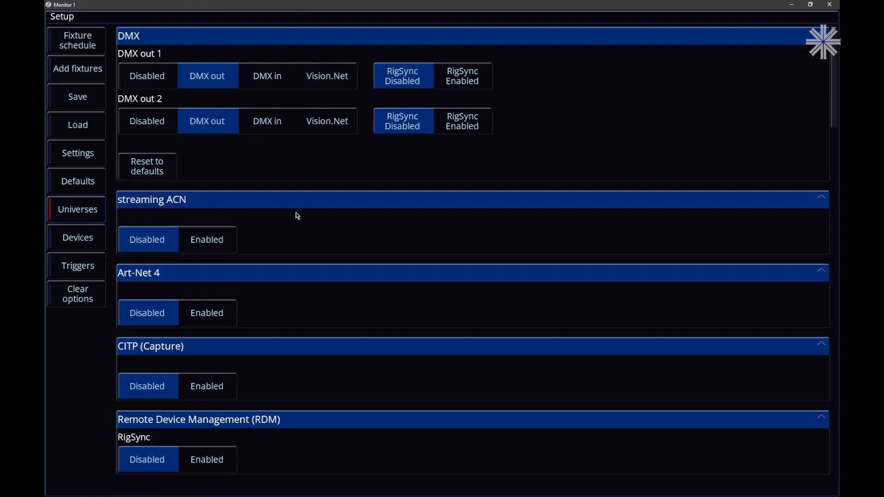
mouse_move(227, 96)
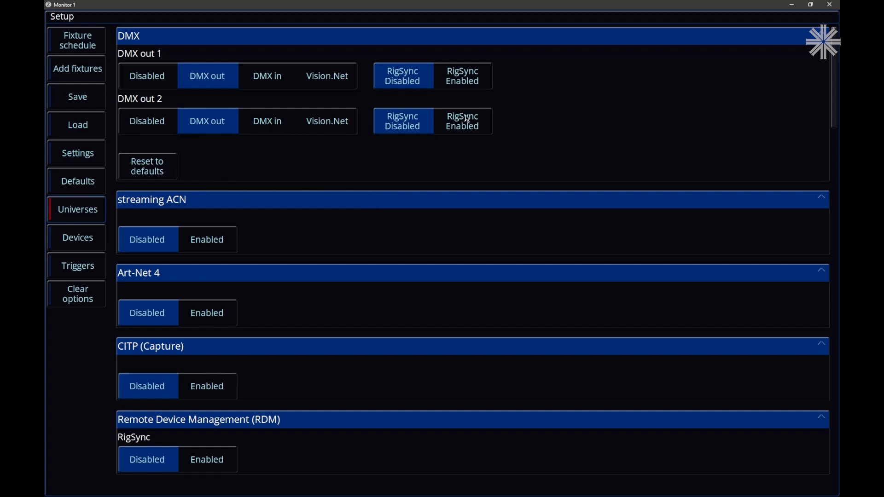
mouse_move(491, 98)
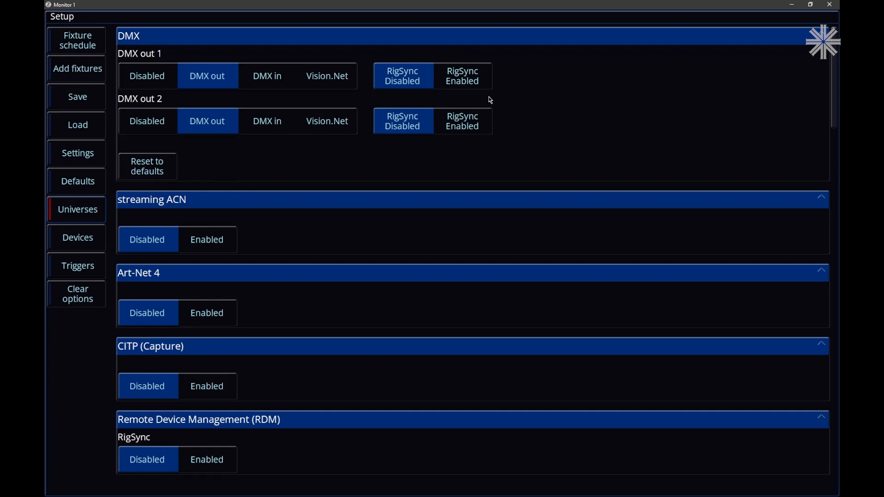
mouse_move(317, 199)
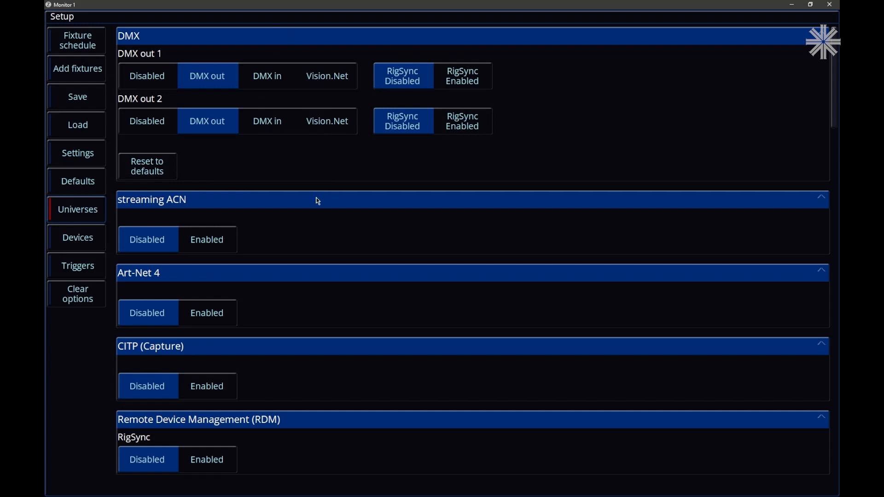
click(327, 75)
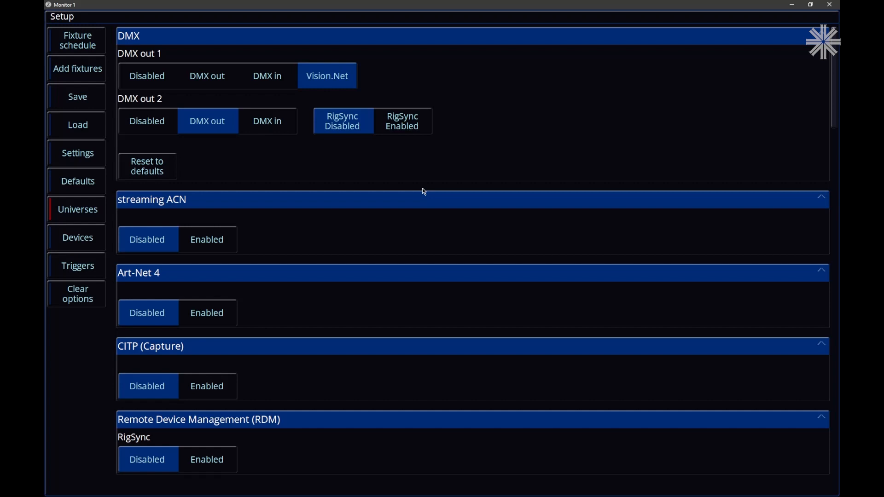
mouse_move(397, 190)
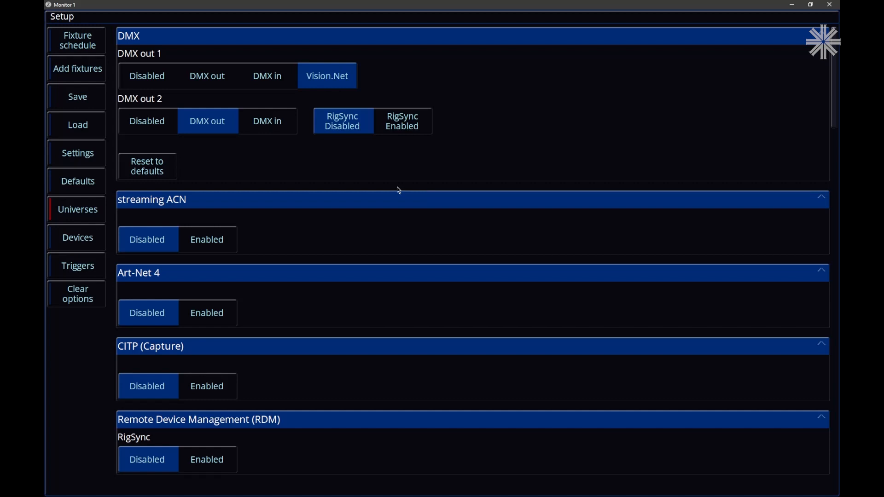
click(267, 75)
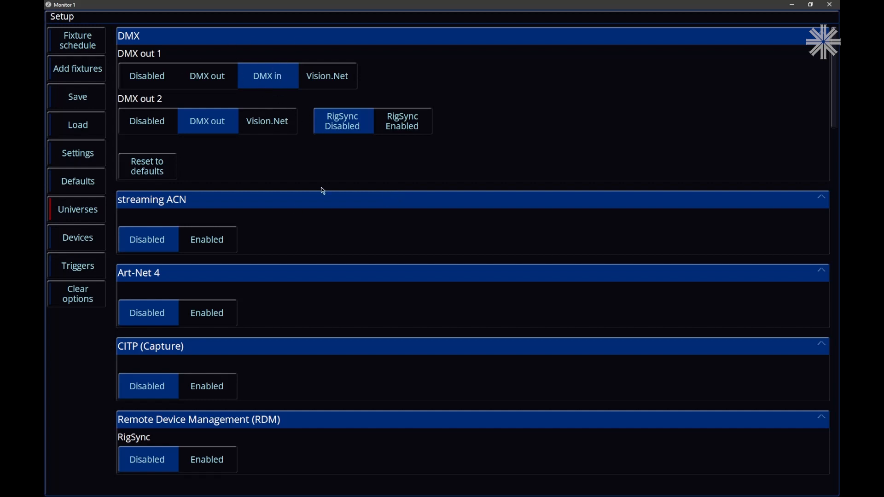
Step: In the Fixture Schedule, give Leko FC fixture 2 DMX In address 2 alongside fixture 1 at 1
click(76, 40)
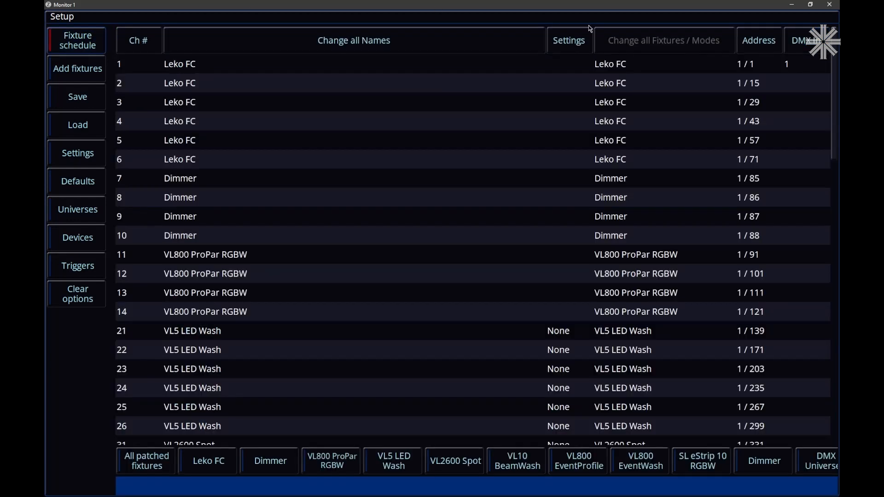
mouse_move(788, 317)
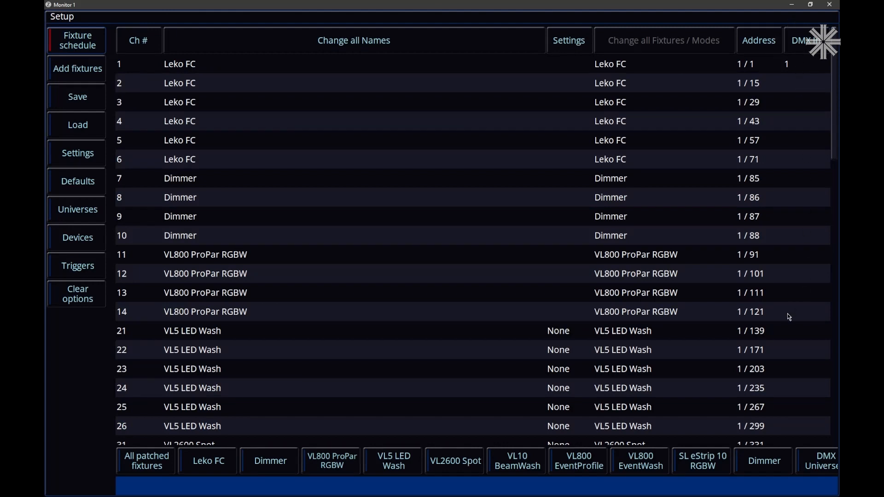
mouse_move(681, 158)
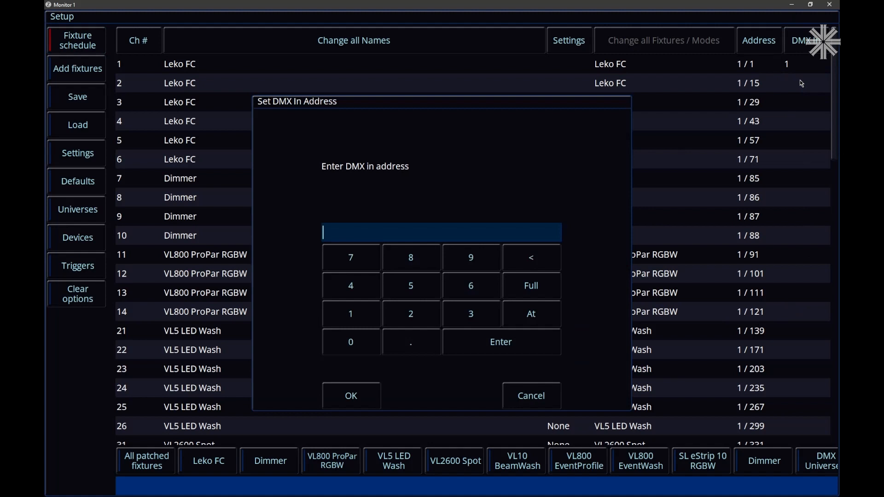
click(410, 313)
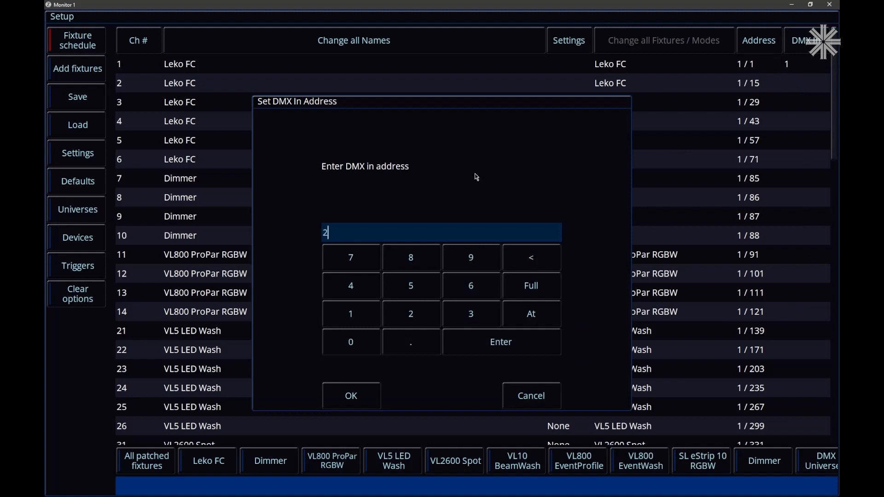
click(351, 396)
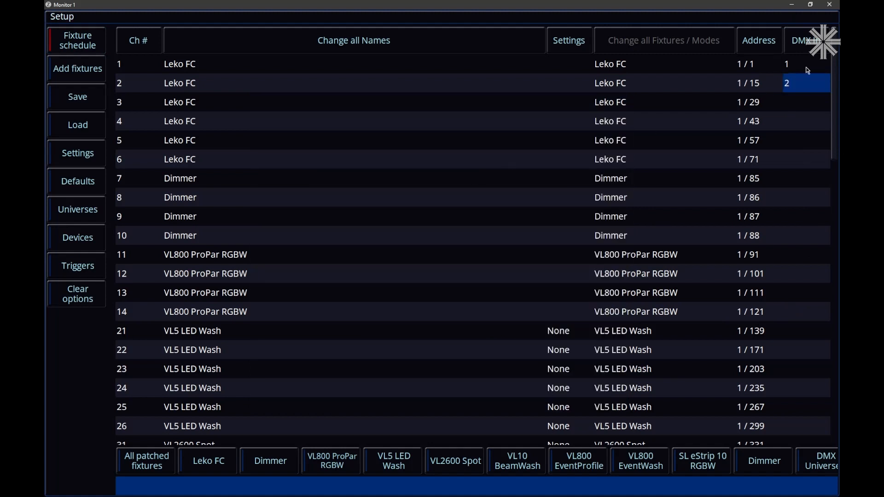
mouse_move(796, 110)
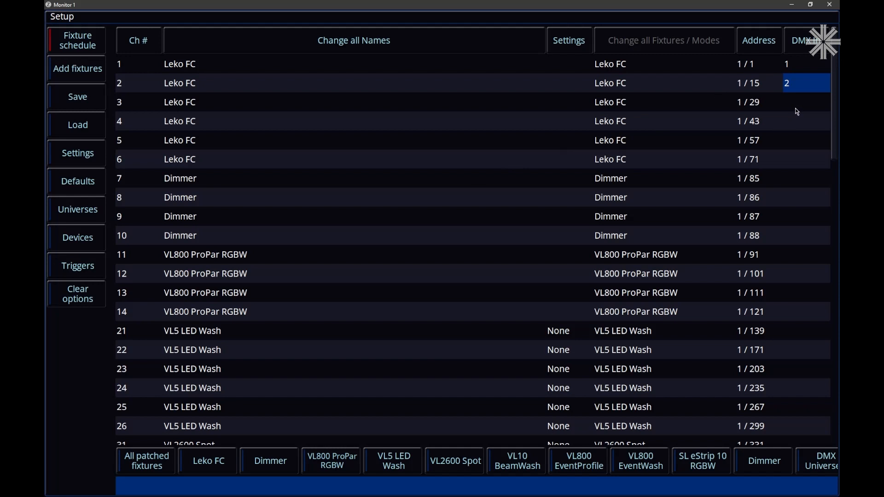
mouse_move(679, 74)
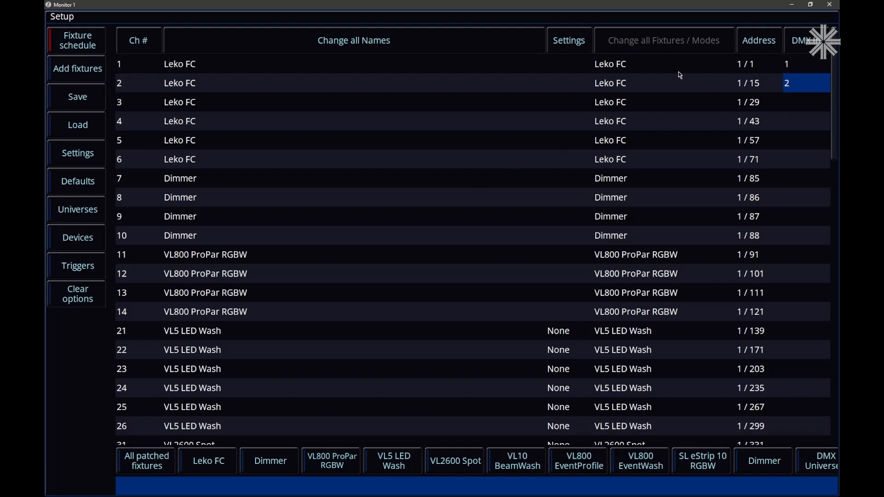
mouse_move(670, 88)
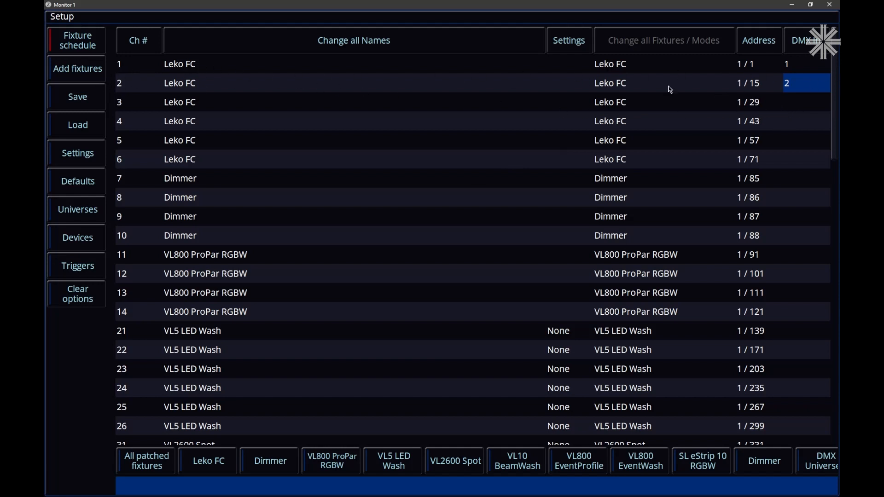
mouse_move(161, 87)
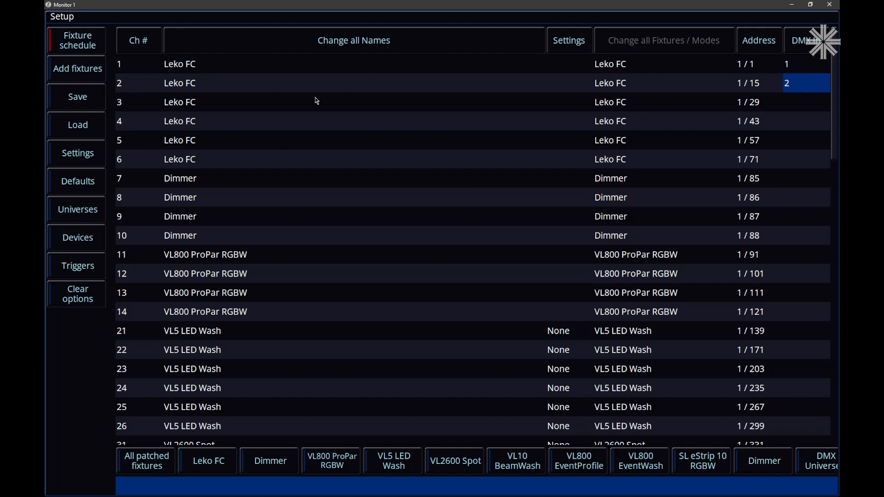
mouse_move(254, 91)
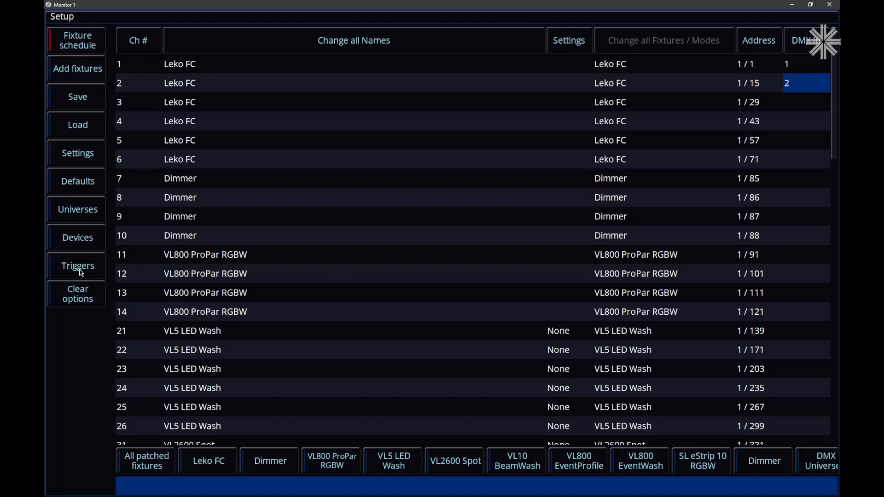
click(78, 265)
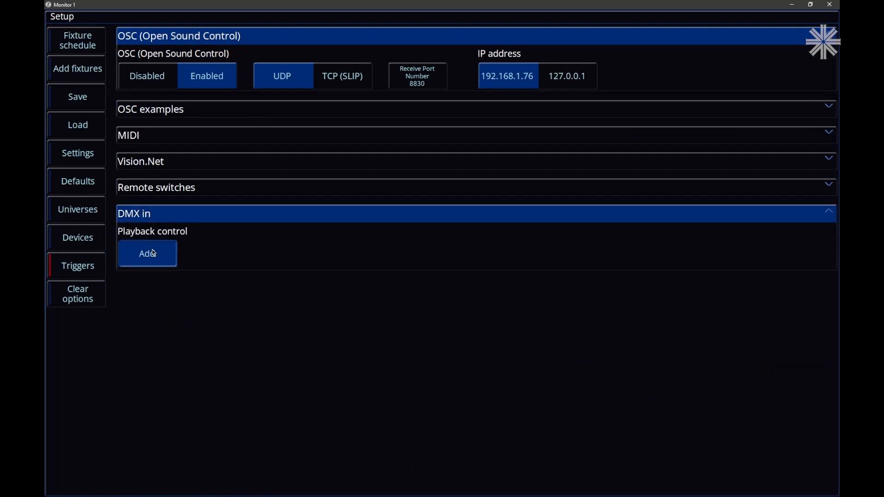
Step: Add a DMX in Playback control trigger, remove it again, and go to the desk Settings
click(148, 254)
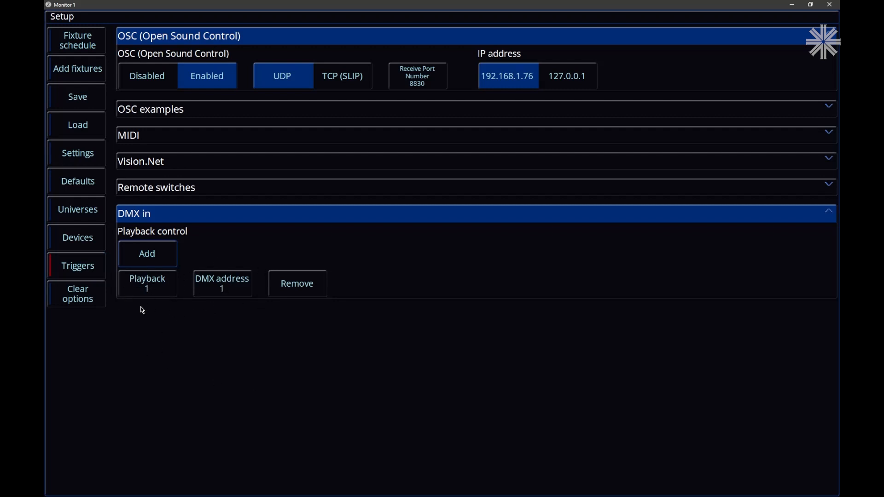
mouse_move(158, 315)
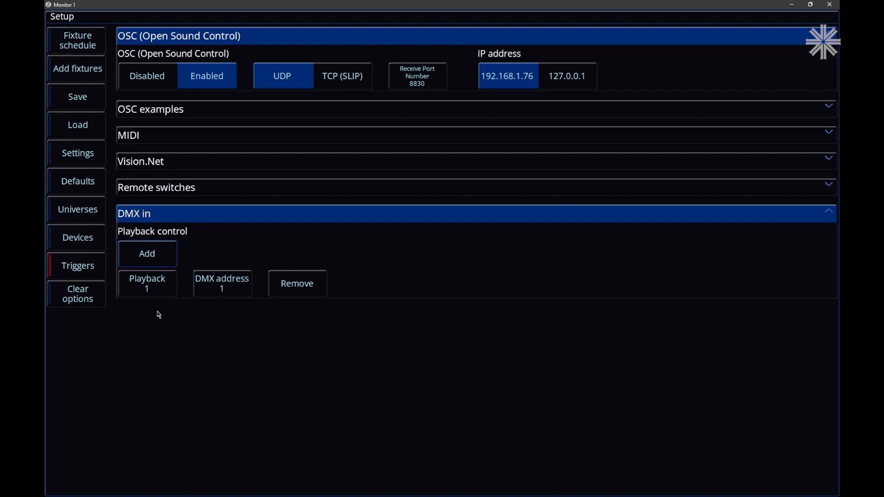
mouse_move(205, 216)
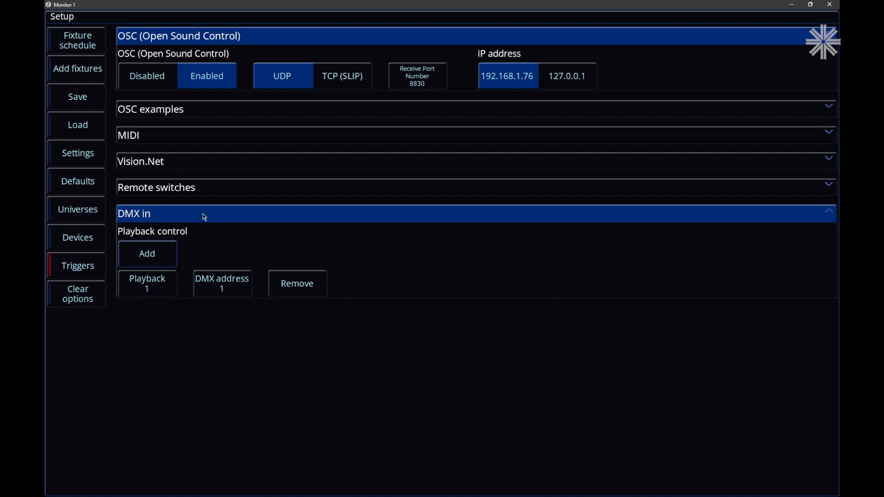
mouse_move(292, 257)
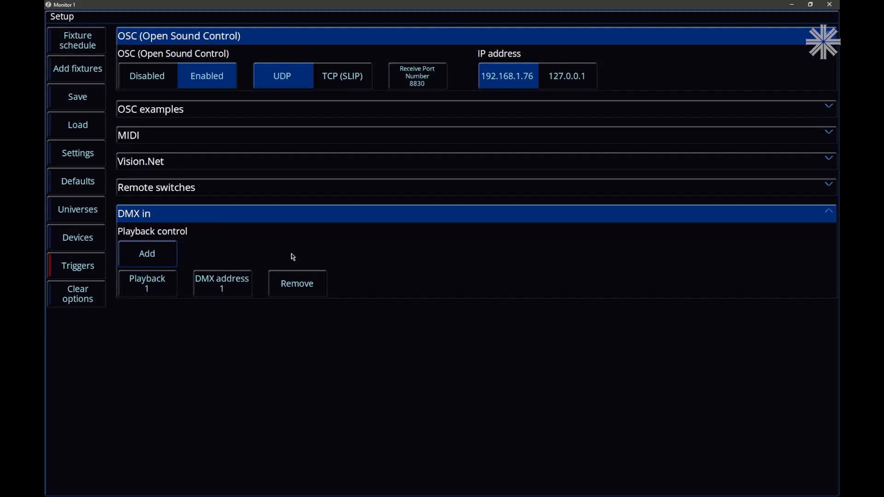
click(297, 283)
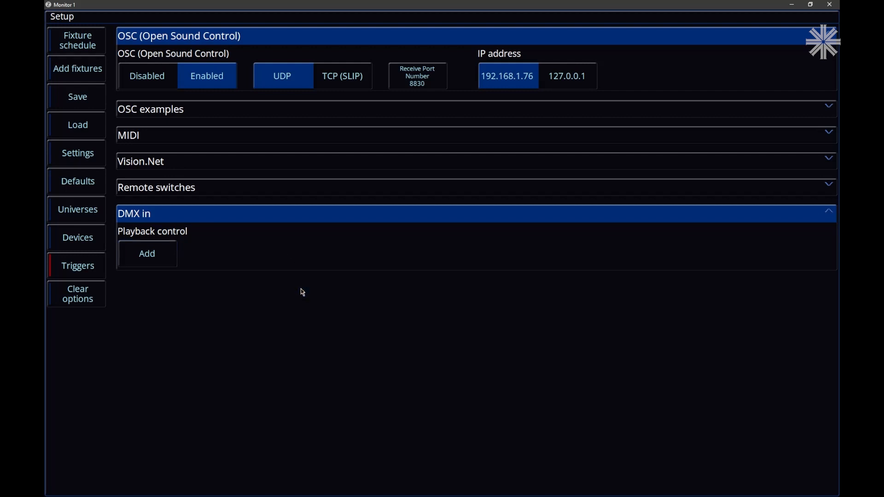
mouse_move(304, 295)
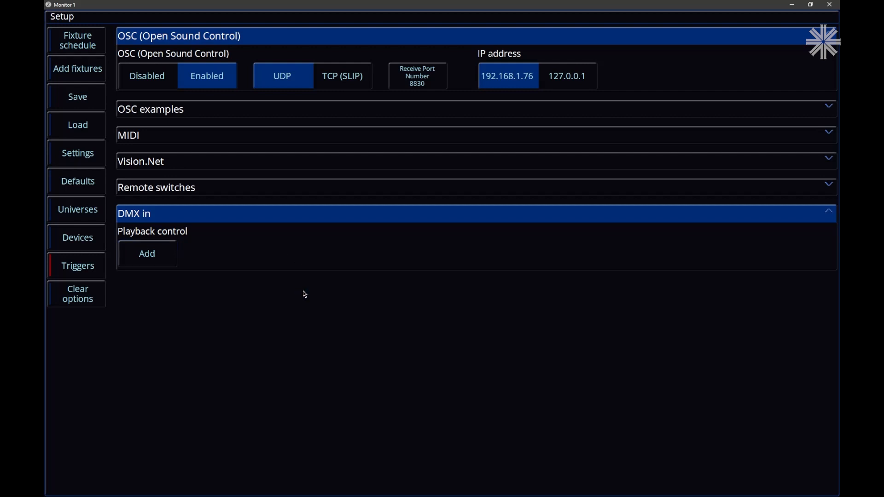
click(76, 153)
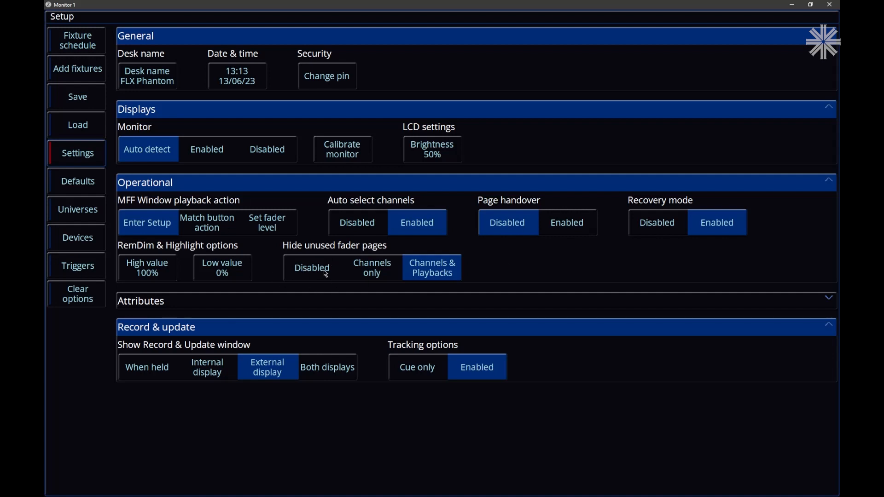
click(372, 267)
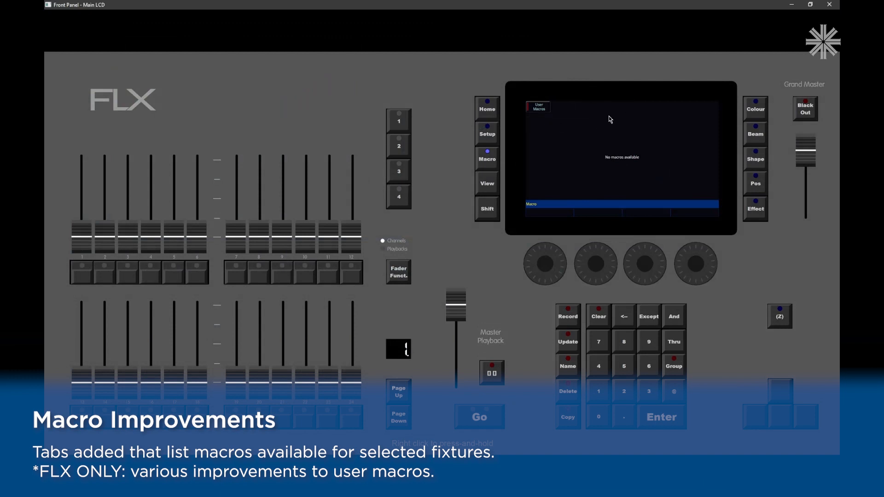
mouse_move(610, 137)
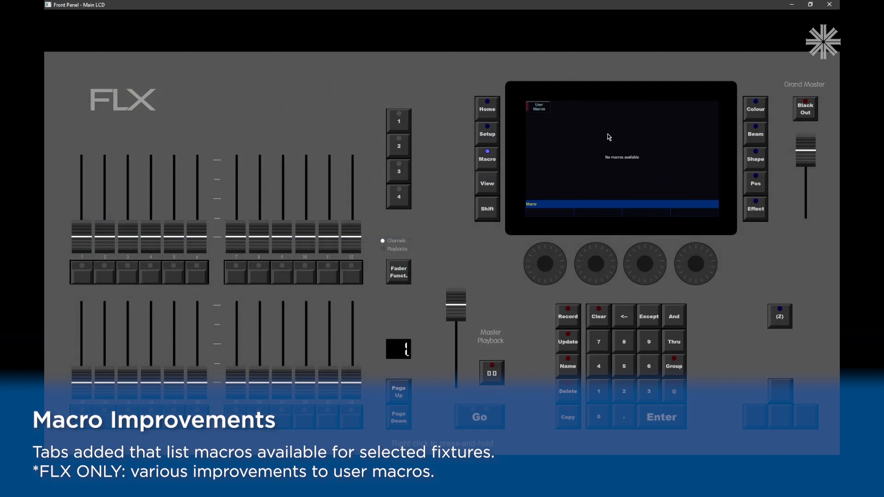
mouse_move(599, 150)
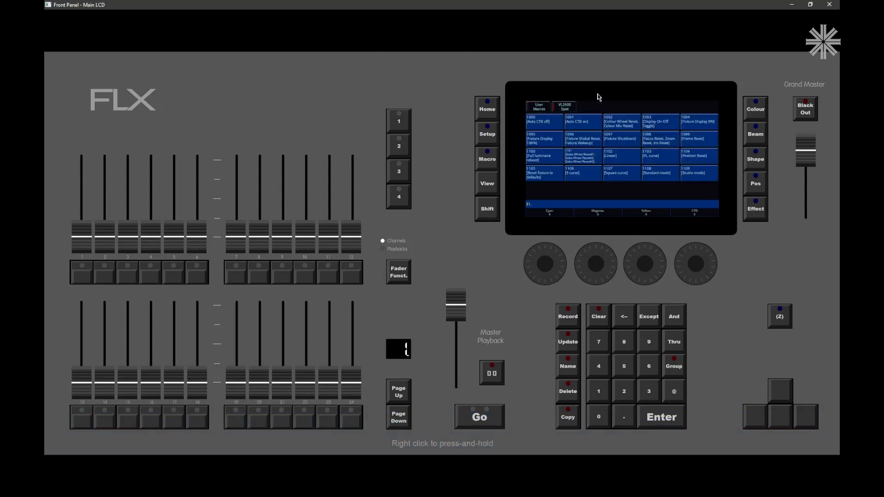
mouse_move(619, 149)
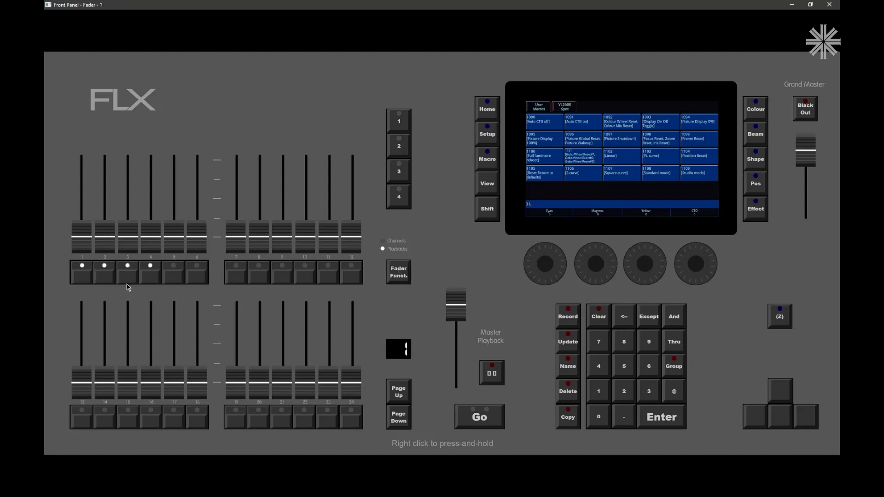
Step: Switch Fader Funct. to Playbacks after viewing the VL2600 Spot's fixture macro tab
click(149, 276)
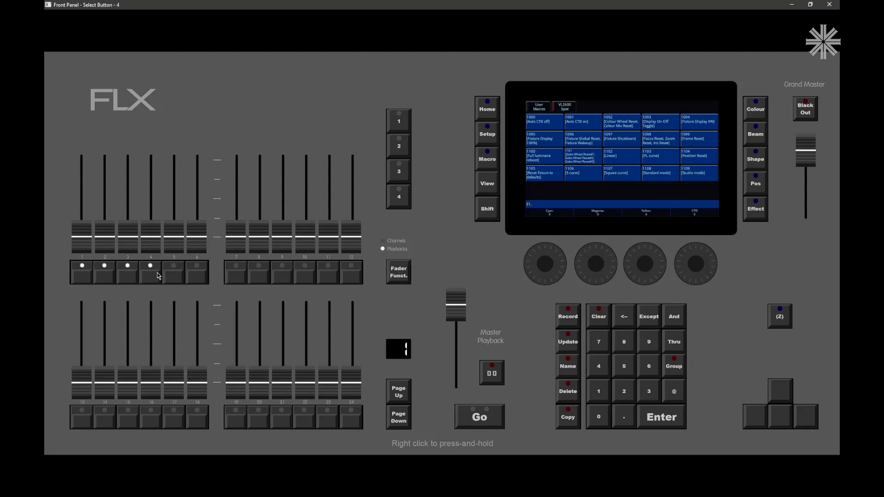